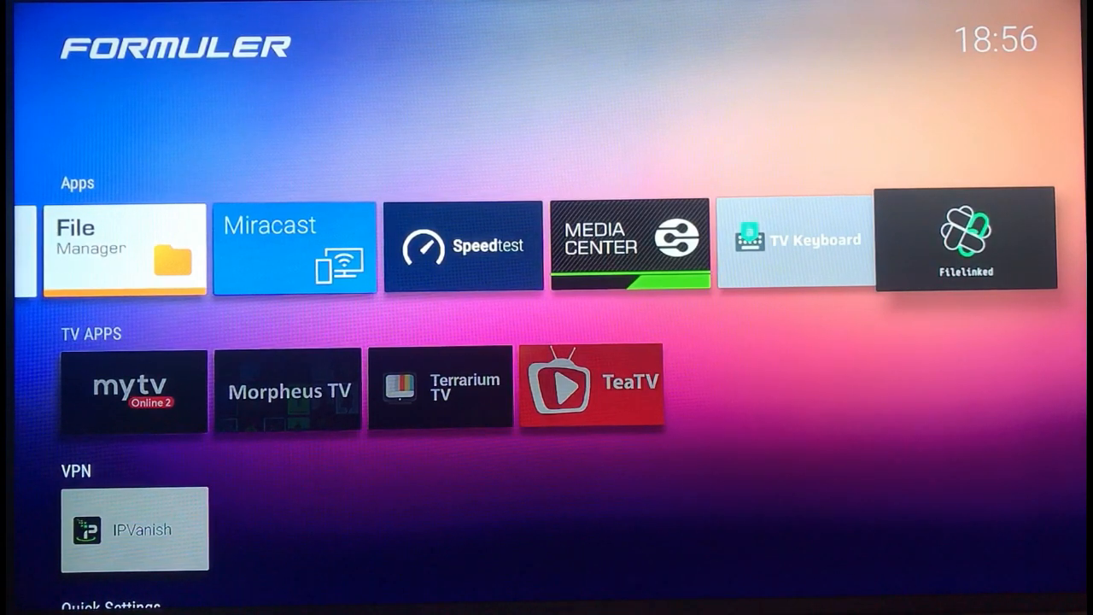
Launch the FileLinked tile from the Formuler home launcher's Apps row.
left_click(965, 239)
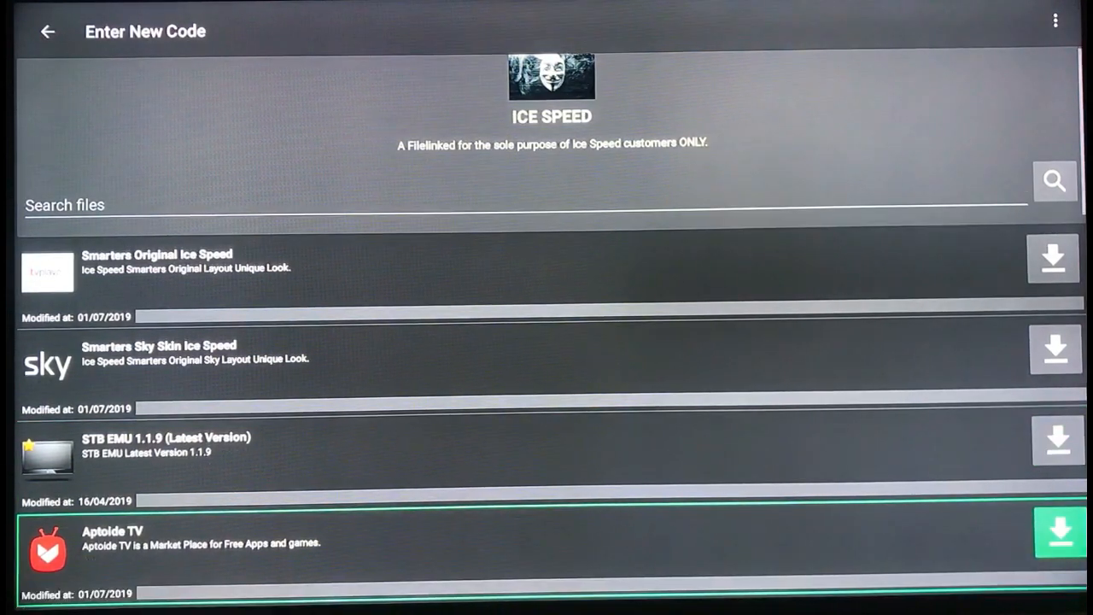
scroll("down", 3)
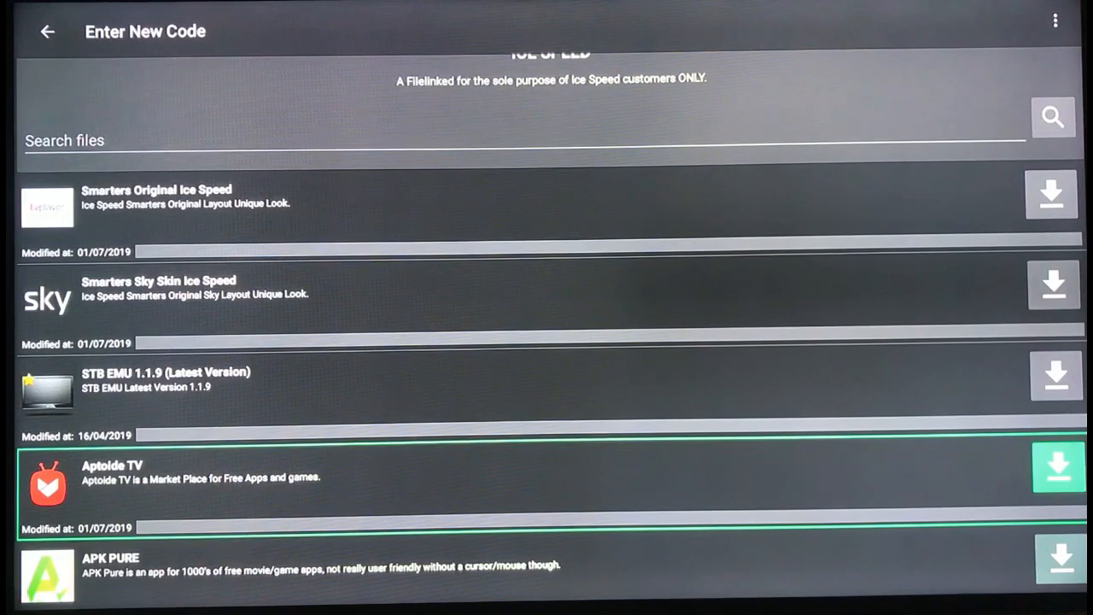
key("down")
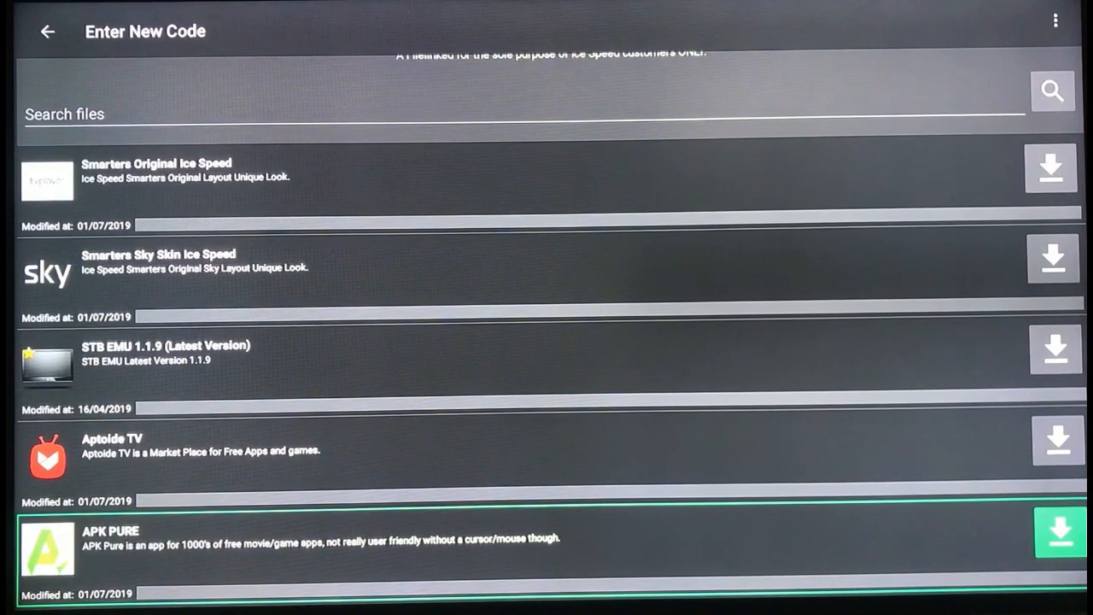
scroll("down", 3)
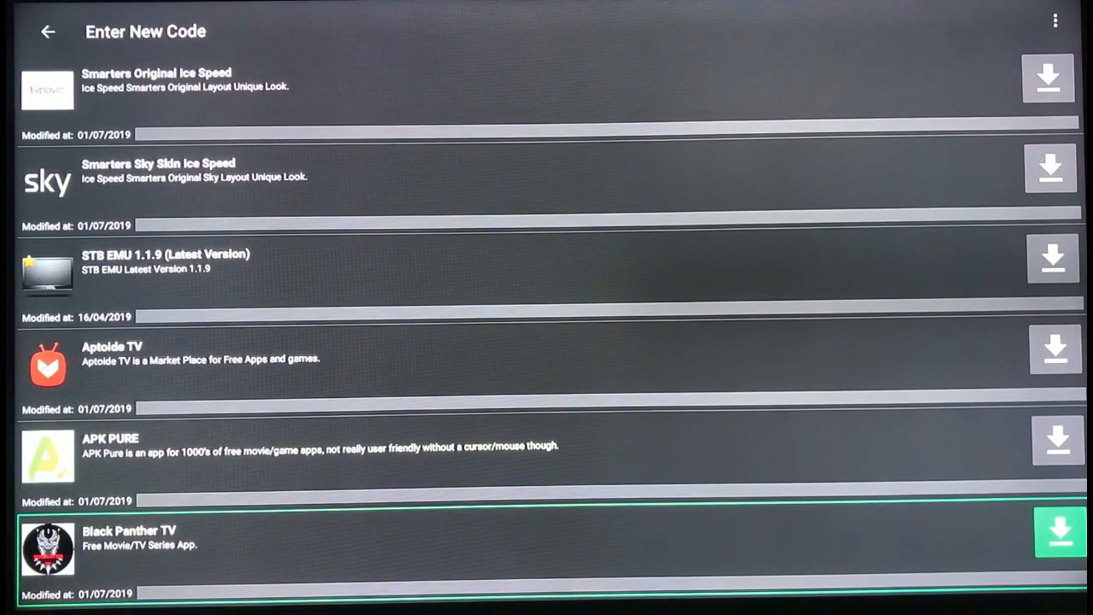
scroll("down", 3)
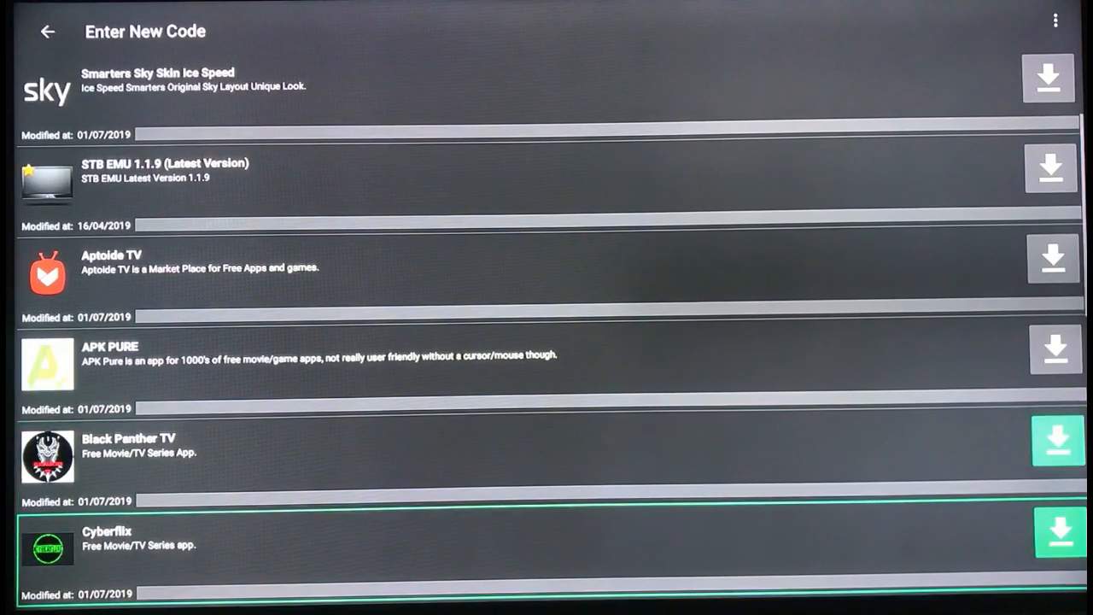
scroll("down", 3)
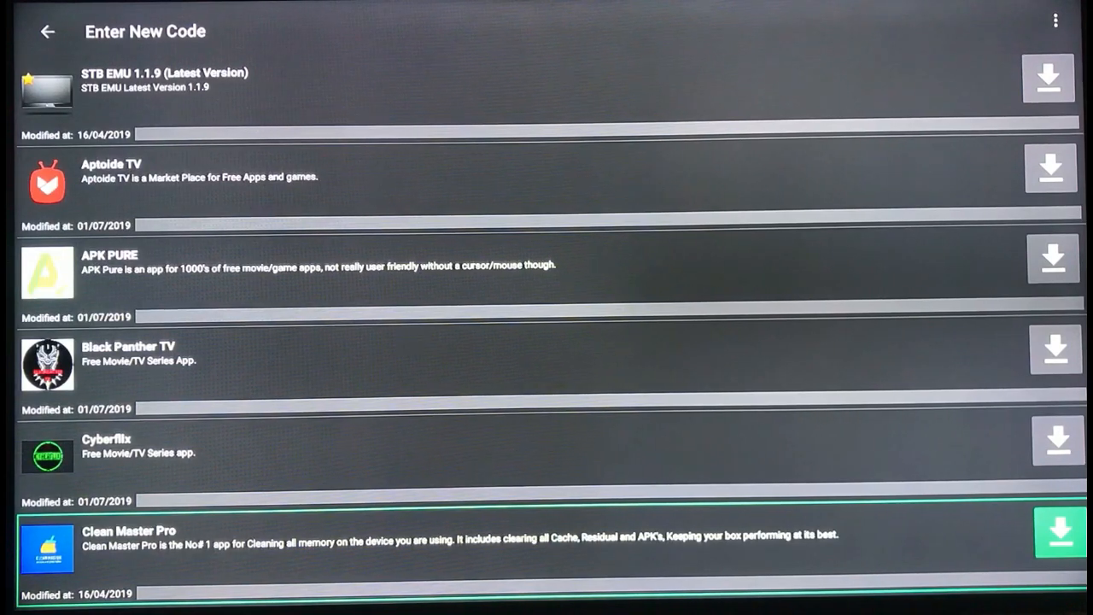
scroll("down", 3)
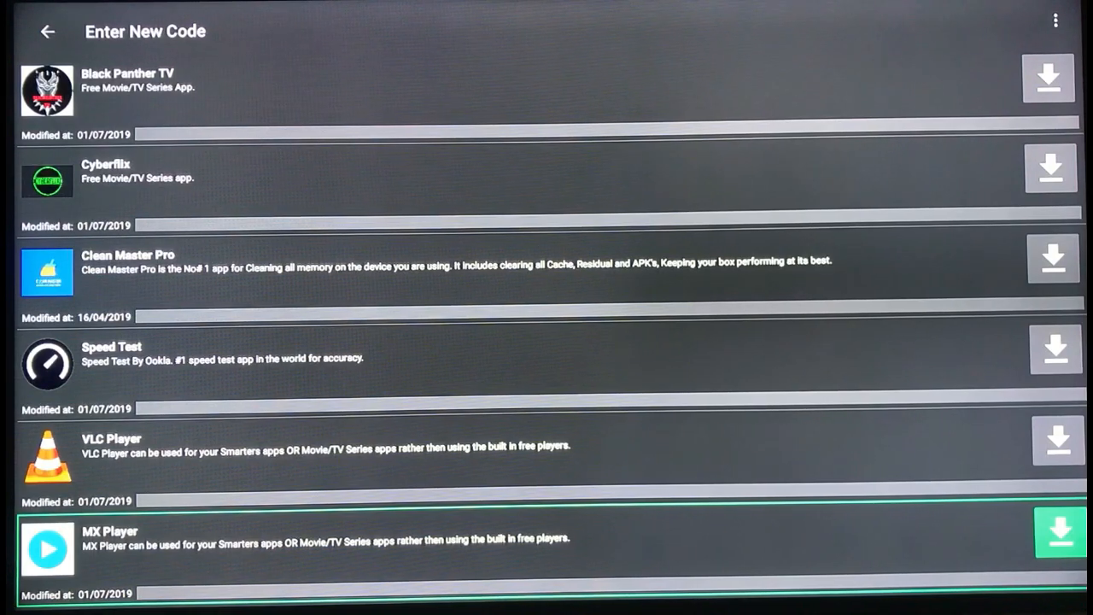
scroll("down", 3)
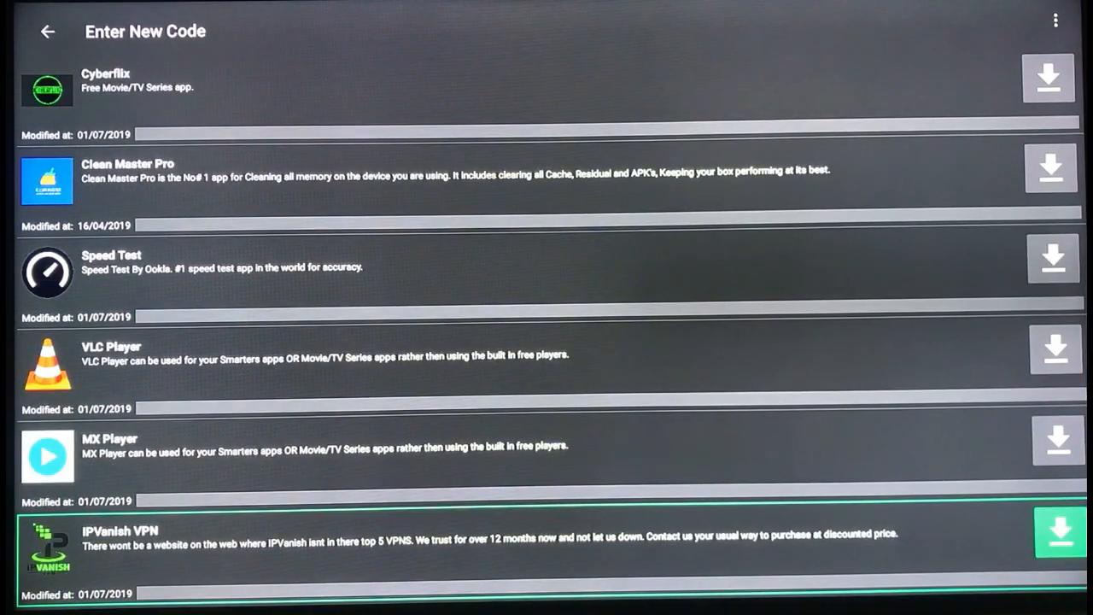
scroll("down", 3)
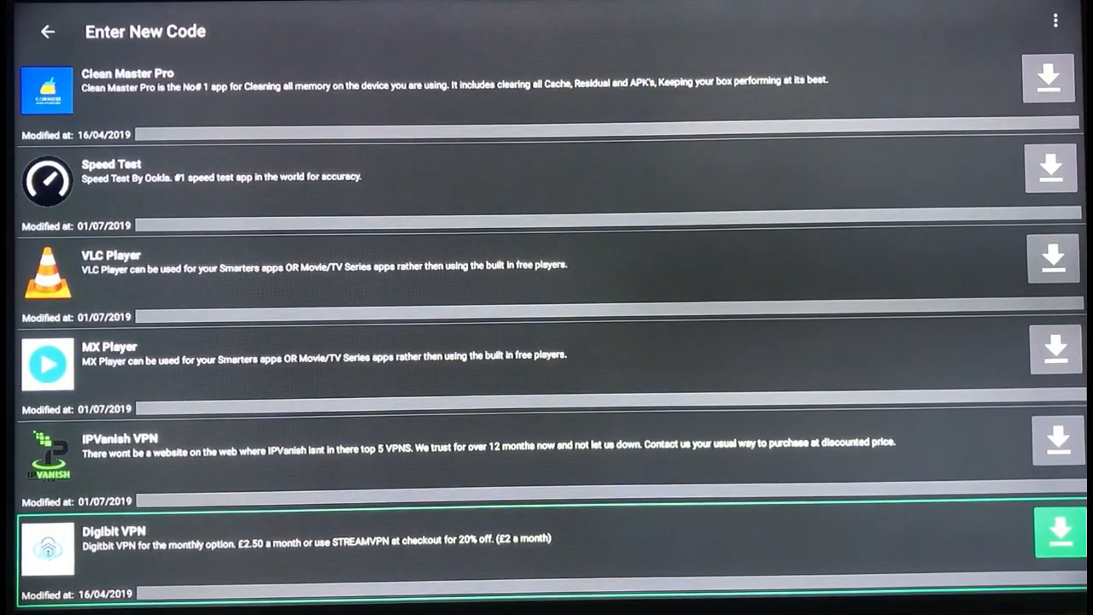
key("Up")
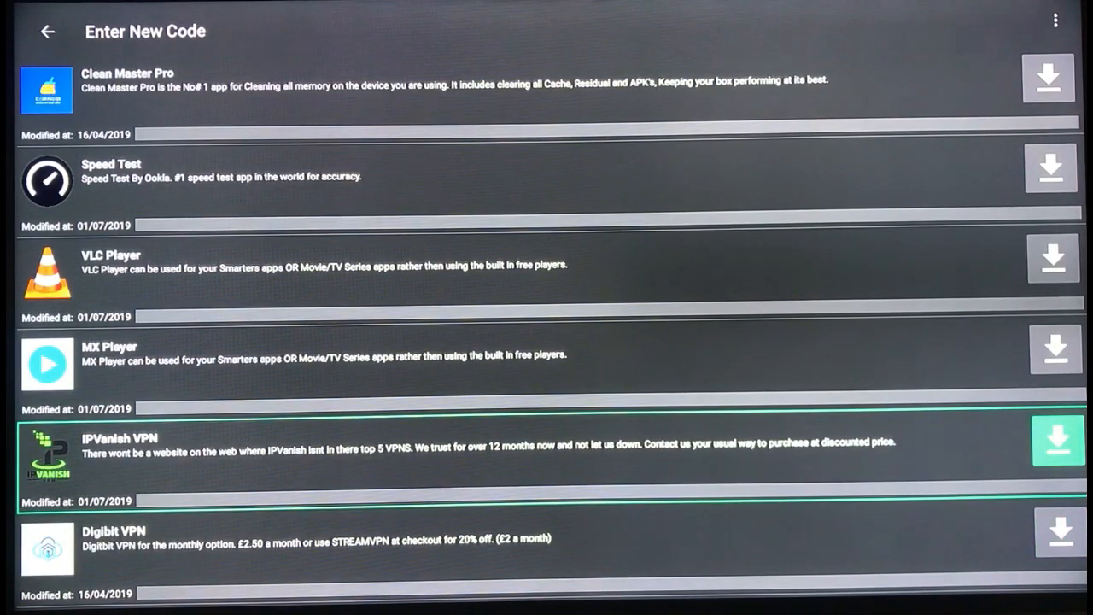
key("Down")
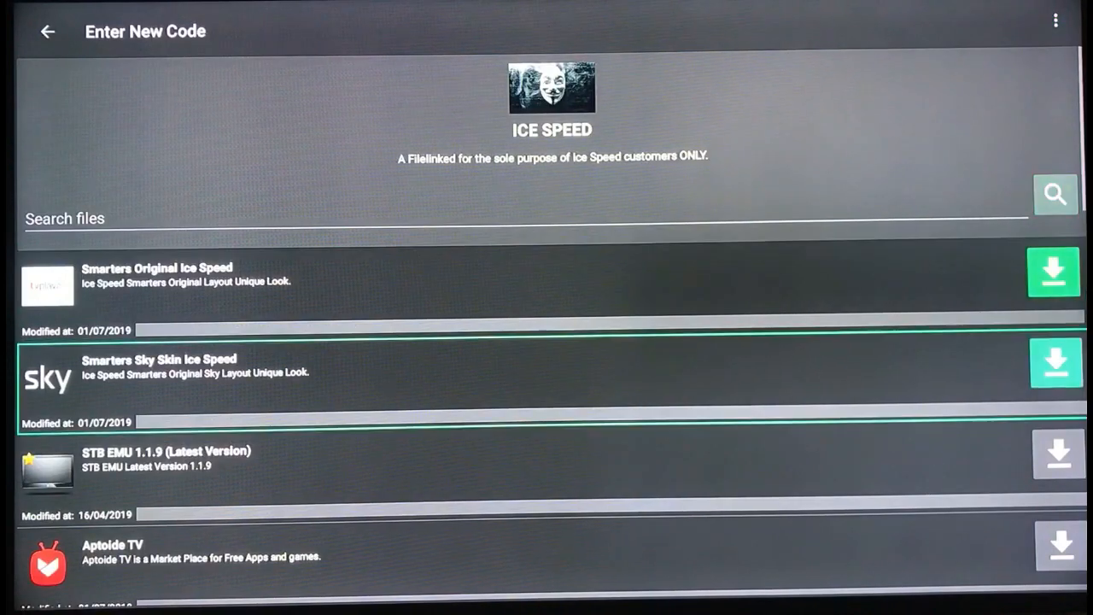
Scroll to Black Panther TV in the Ice Speed list and download it.
scroll("down", 3)
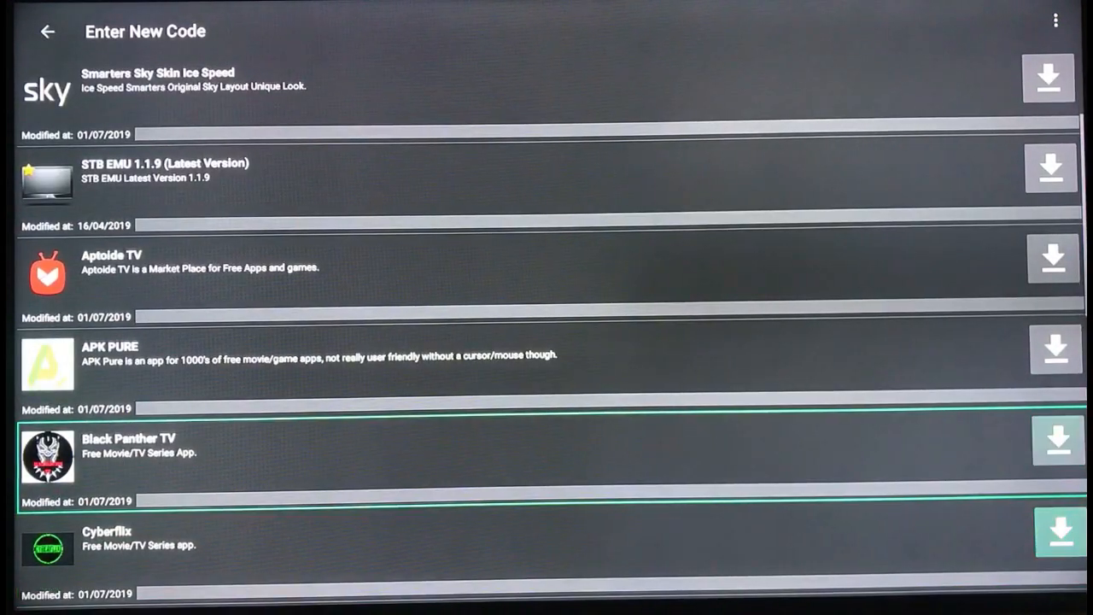
left_click(1058, 440)
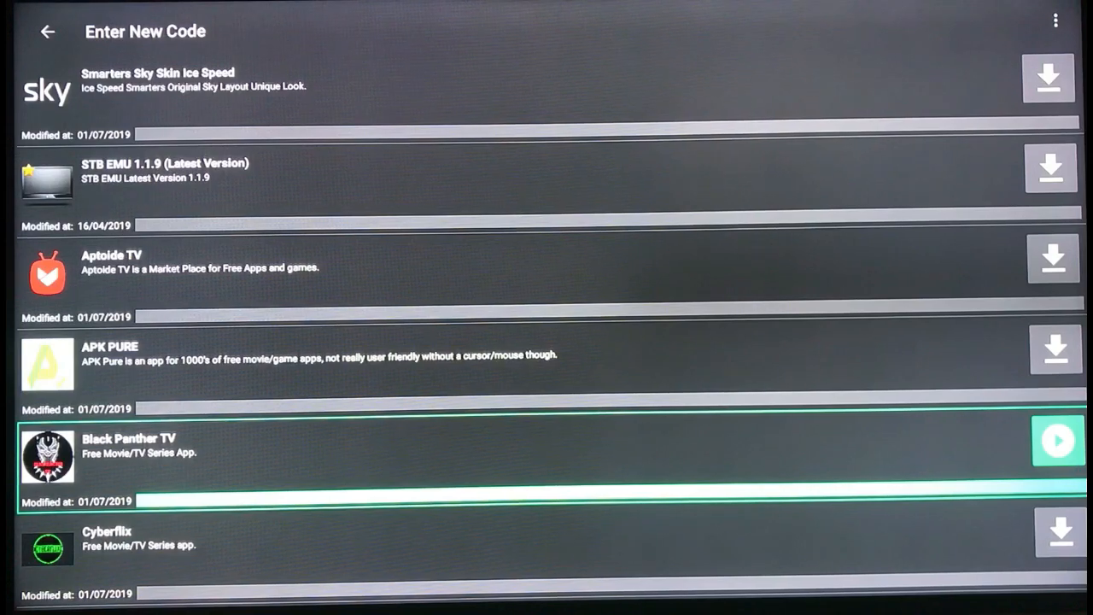
Install the downloaded Black Panther TV and dismiss the App installed confirmation.
left_click(1059, 440)
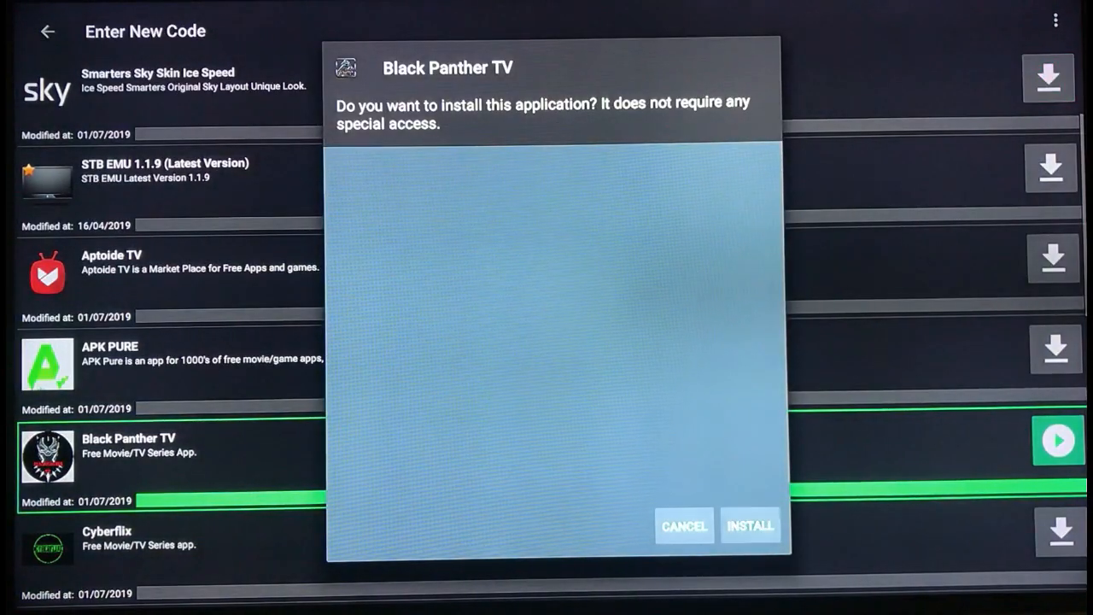
left_click(750, 525)
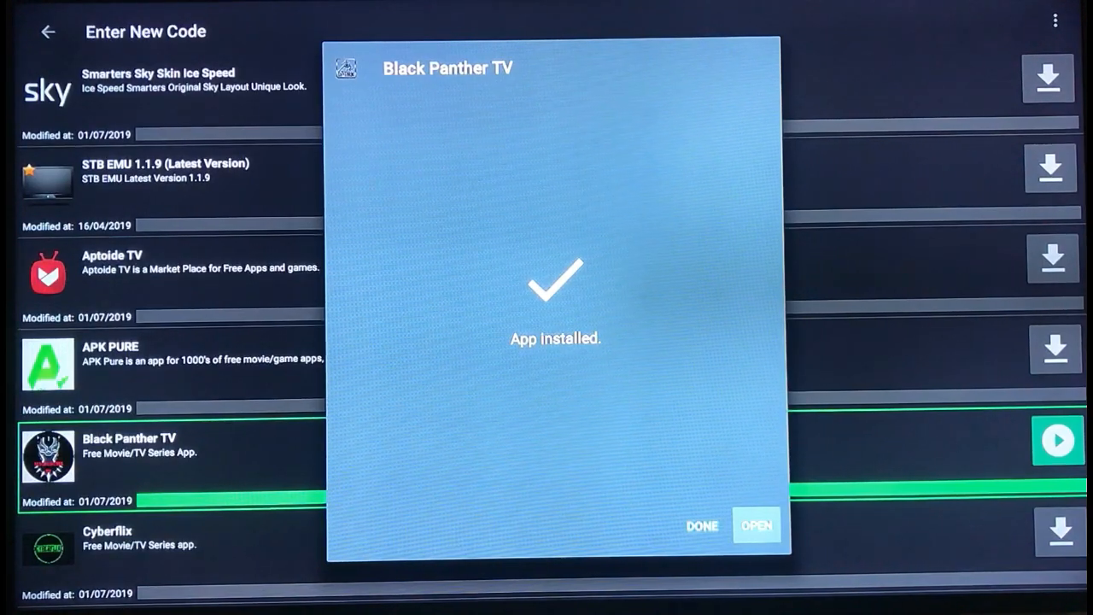
mouse_move(701, 525)
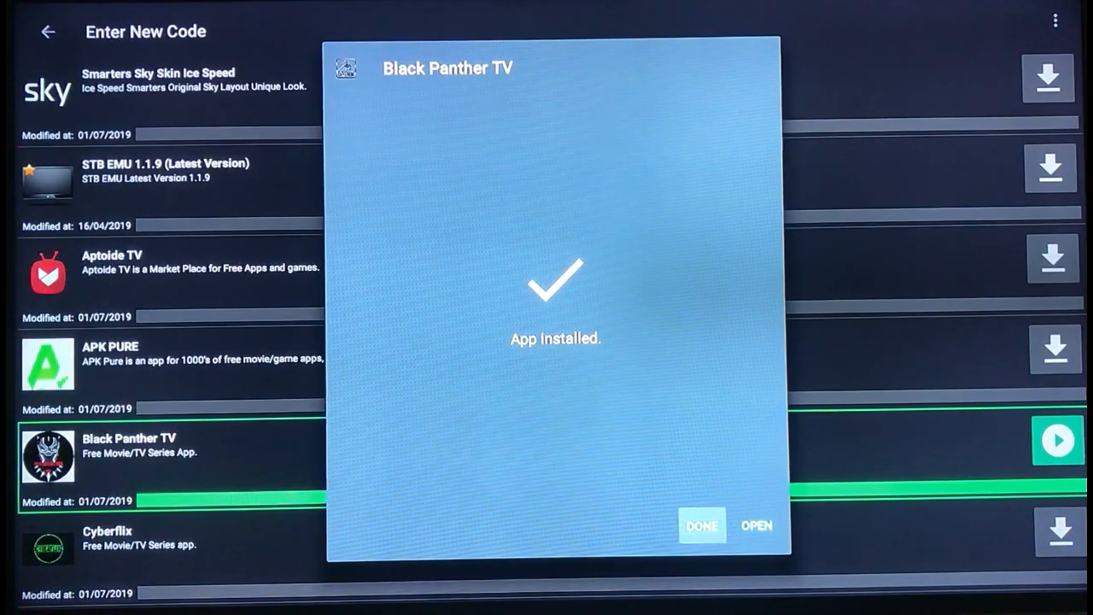
left_click(702, 525)
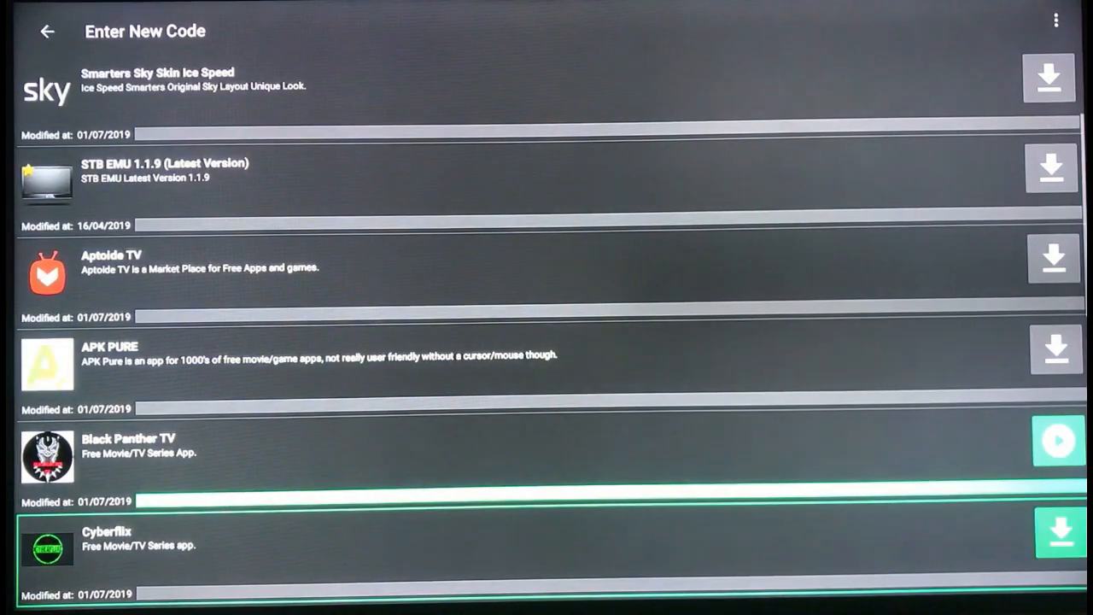
Scroll down through the FileLinked Ice Speed app list.
scroll("down", 3)
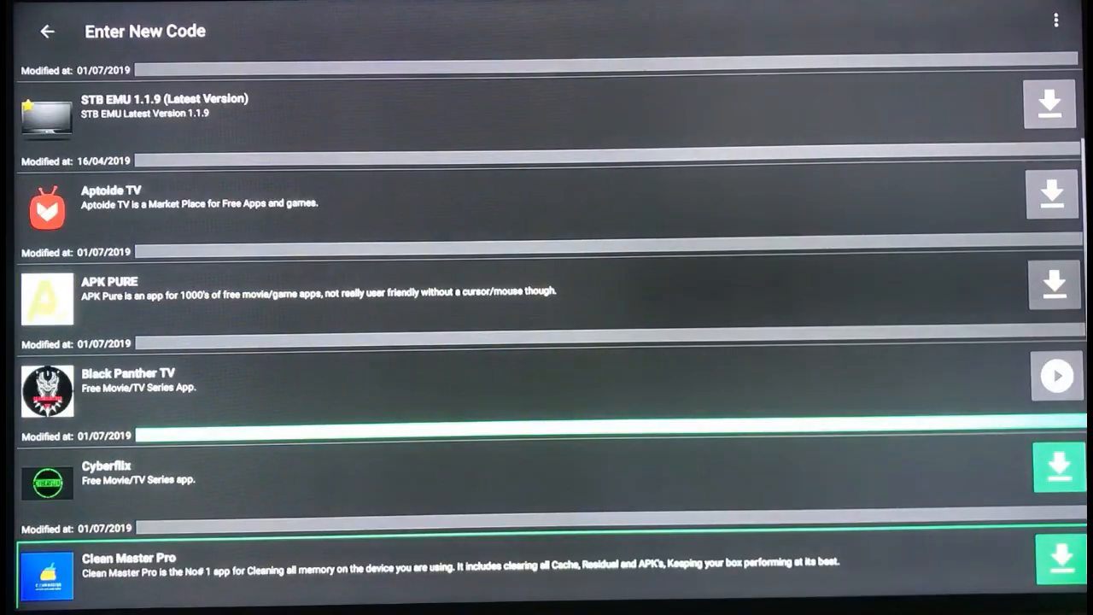
scroll("down", 3)
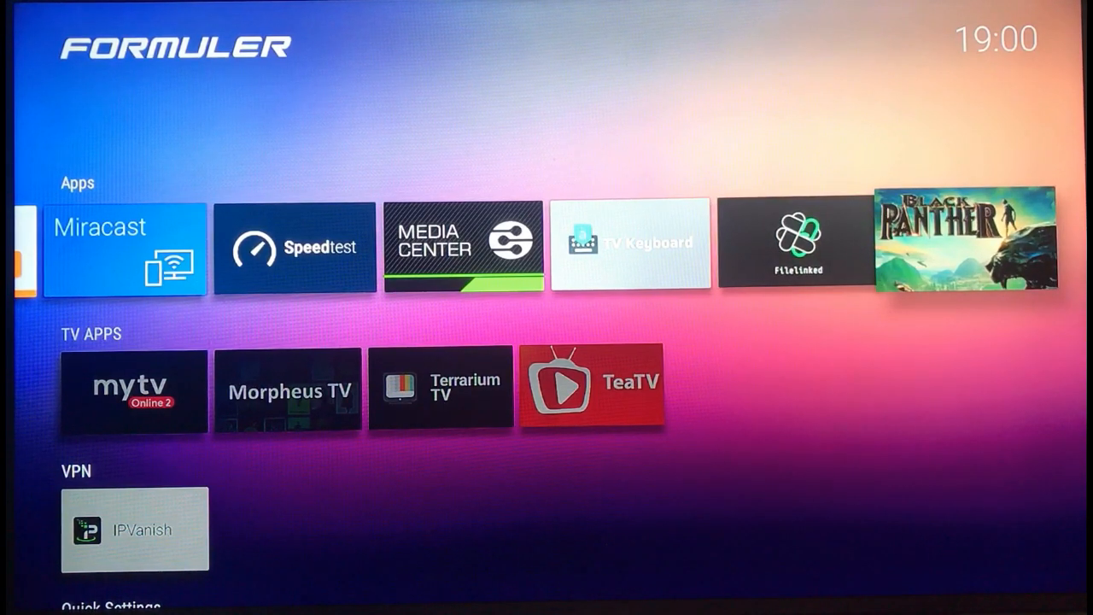
Launch Black Panther TV from the end of the Formuler Apps row.
left_click(967, 238)
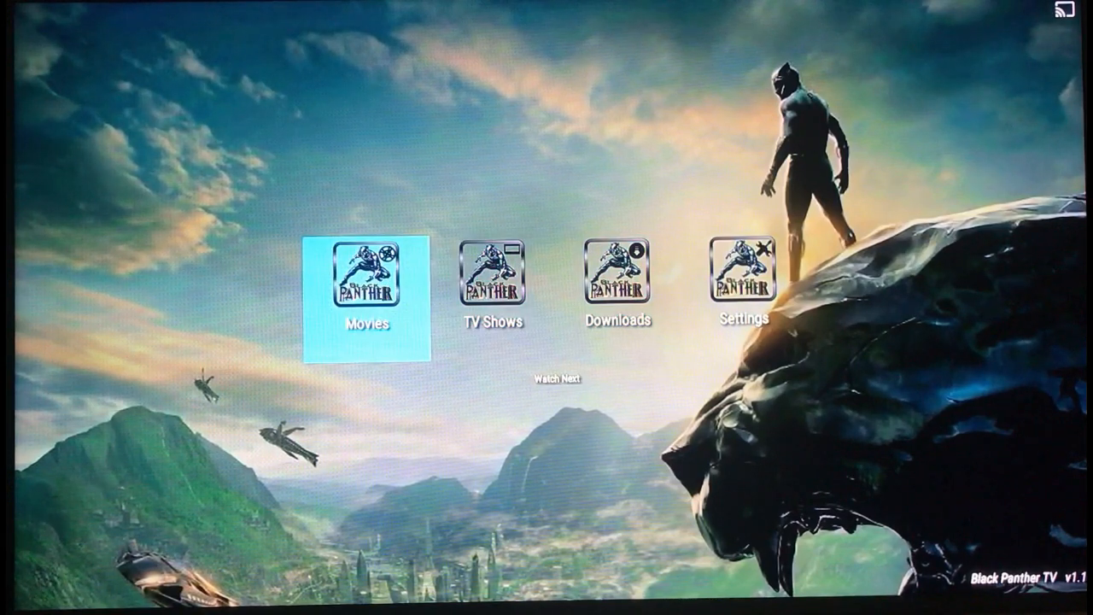
Open Black Panther TV's Movies section and browse the trending and popular movie lists.
left_click(367, 291)
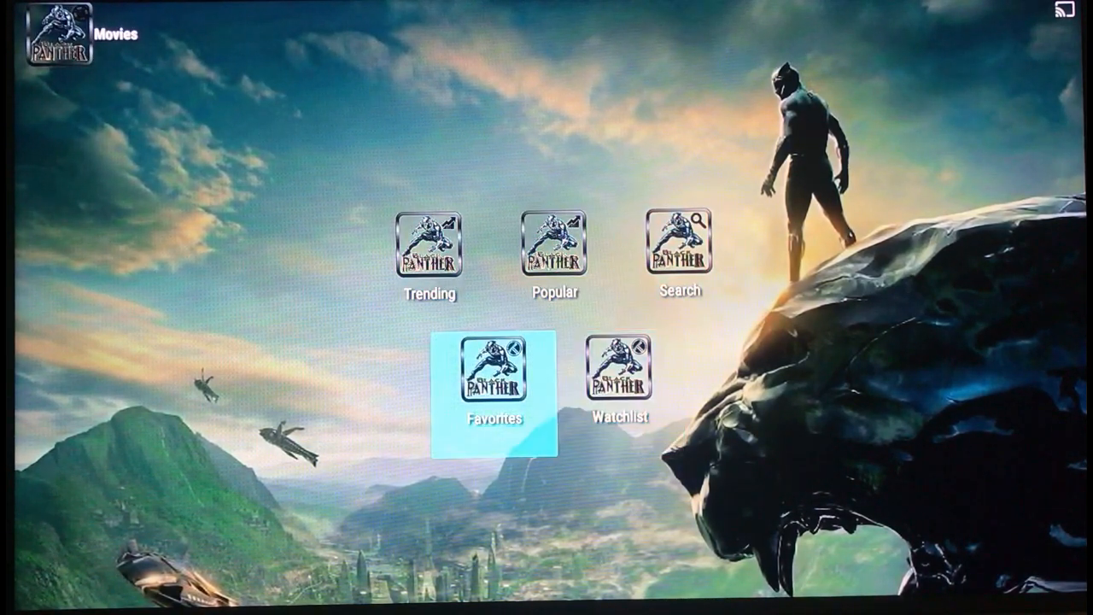
left_click(430, 246)
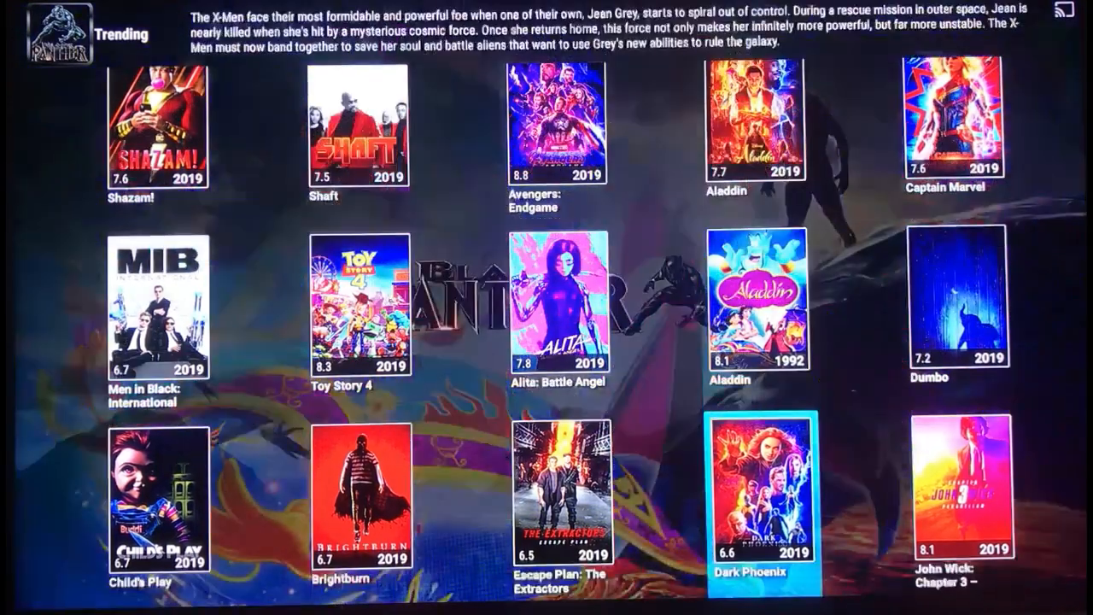
scroll("down", 3)
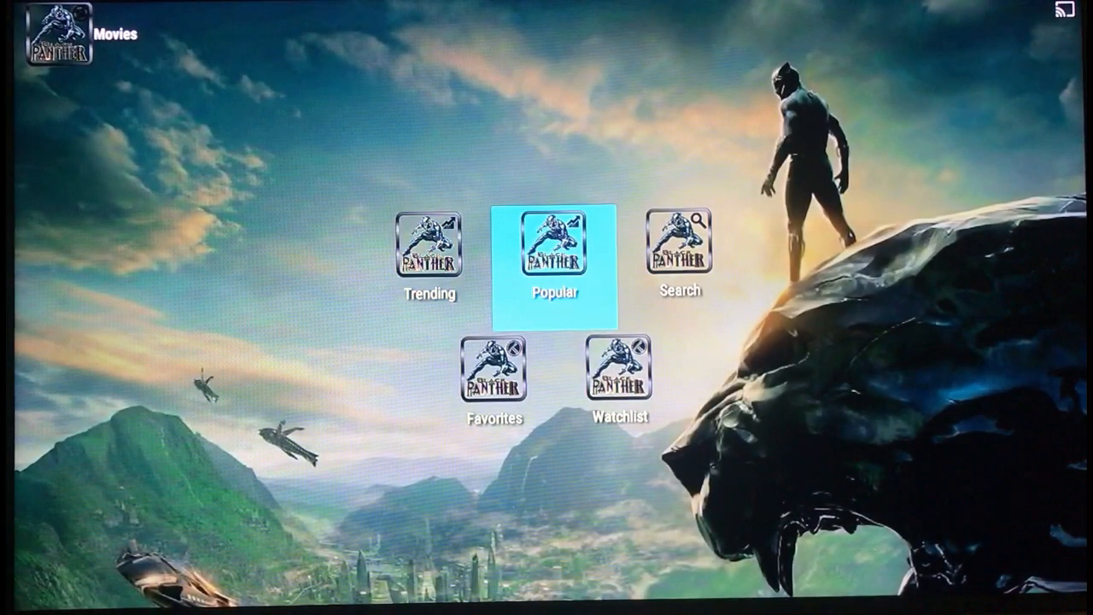
left_click(429, 246)
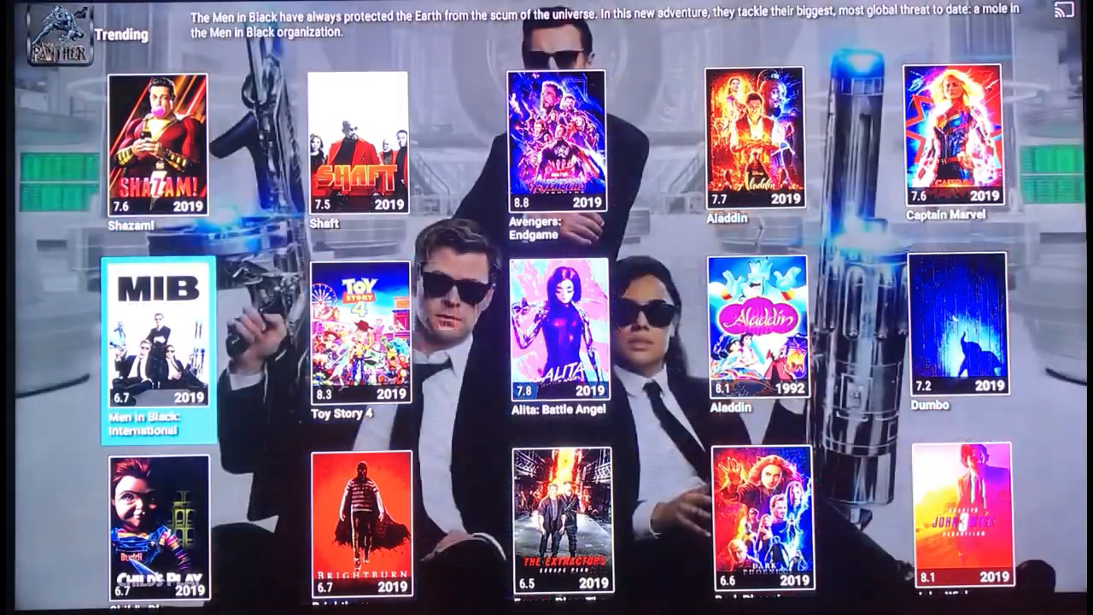
left_click(557, 338)
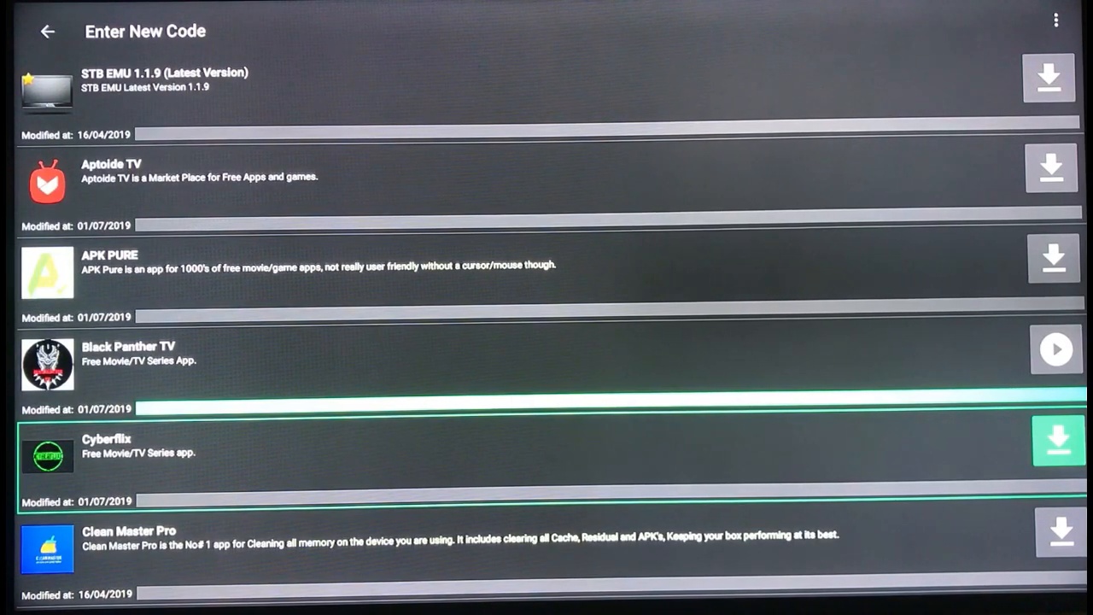
Exit the FileLinked app list for the entered code.
key("up")
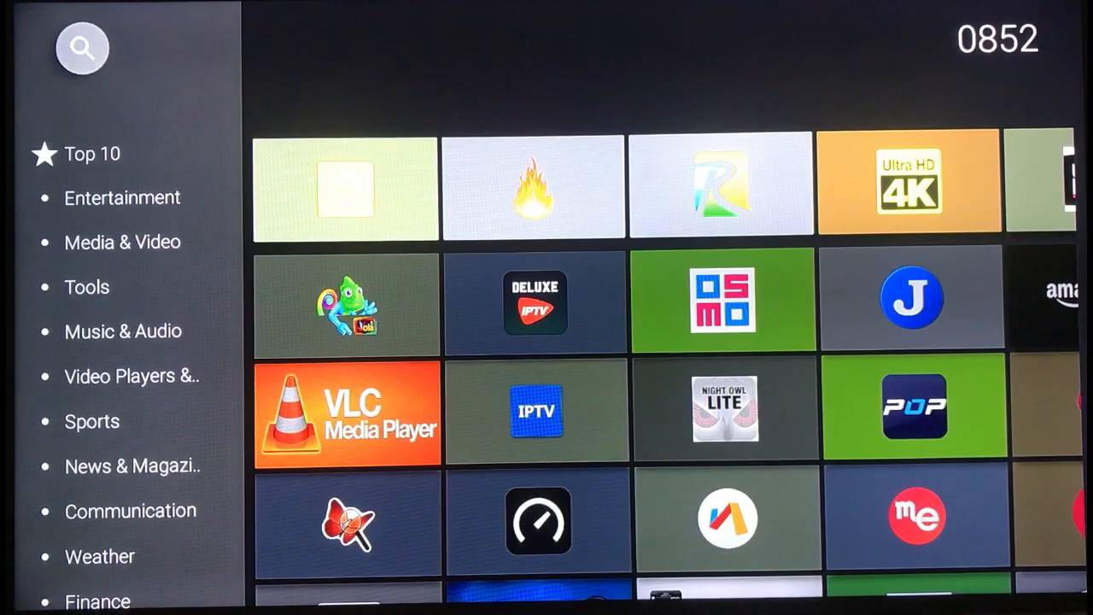
Open the main Formuler Market store and download Filelinked from its App row.
scroll("down", 3)
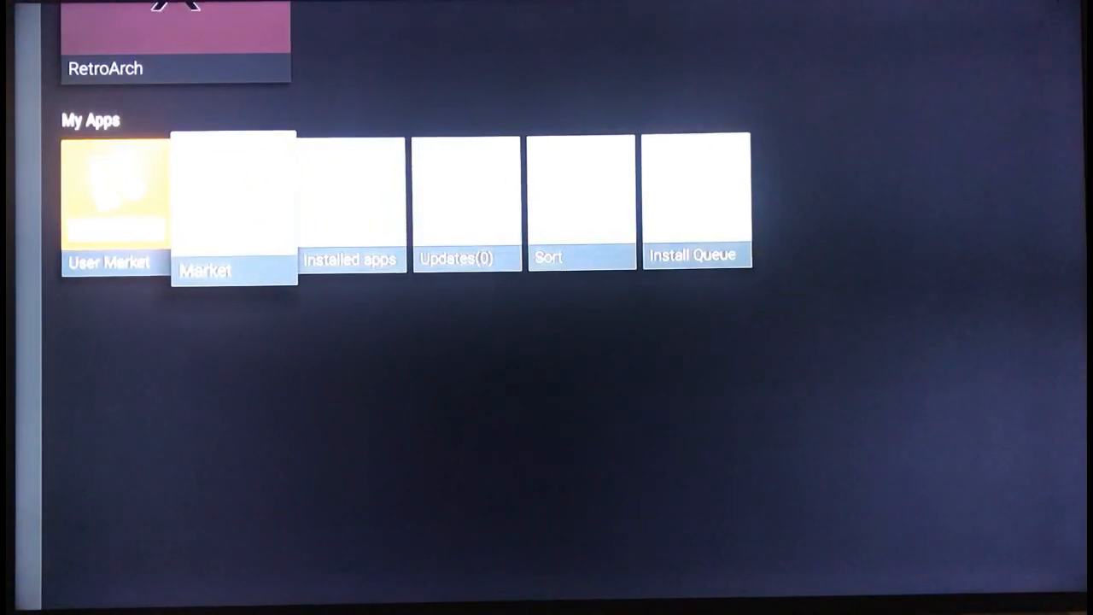
left_click(233, 206)
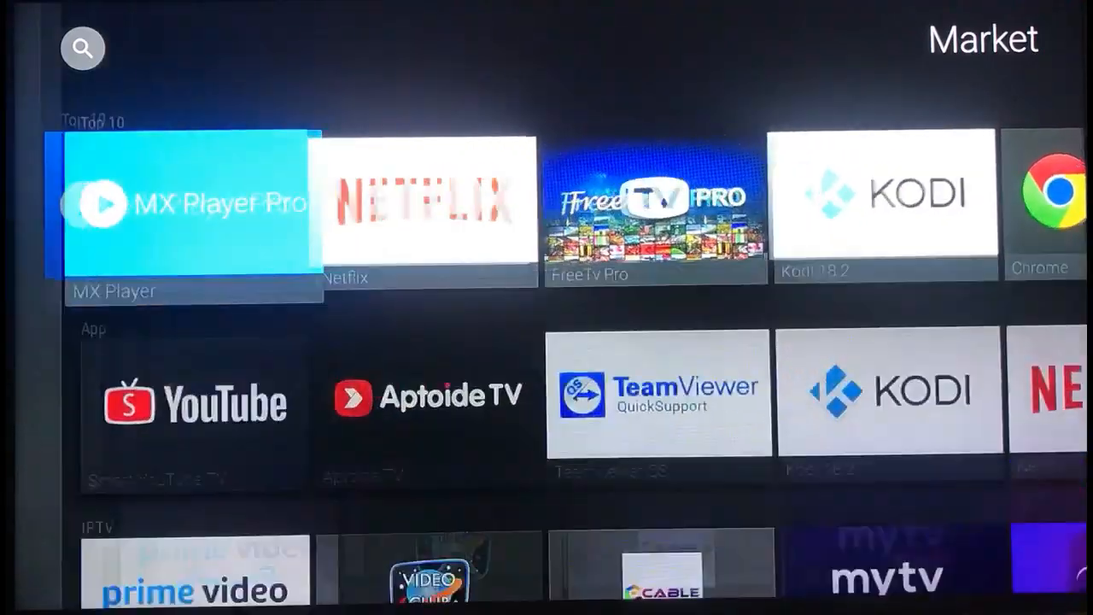
scroll("down", 3)
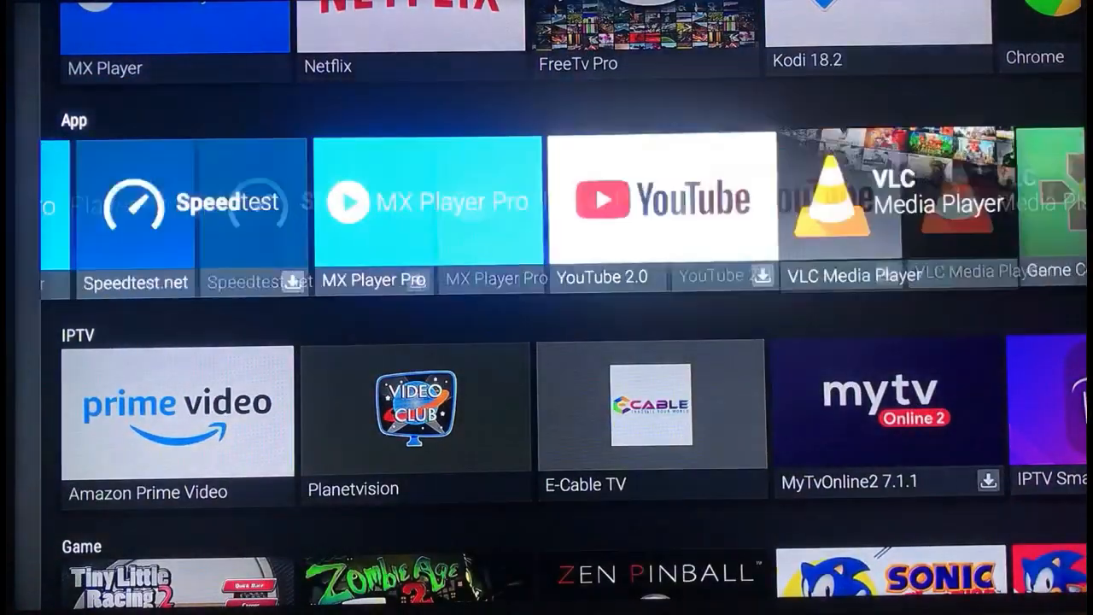
scroll("right", 3)
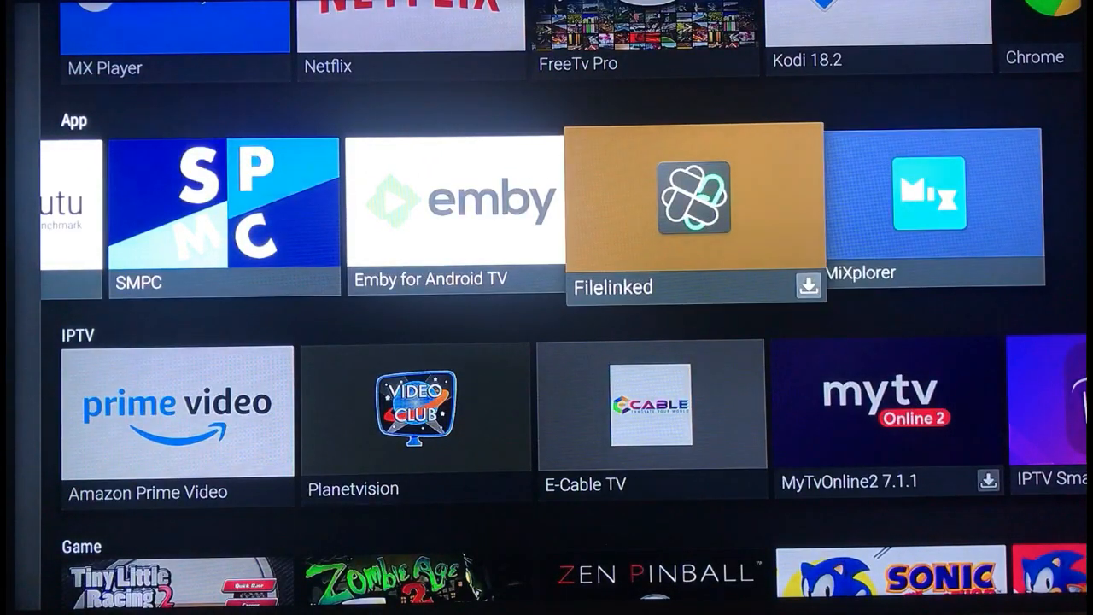
left_click(693, 198)
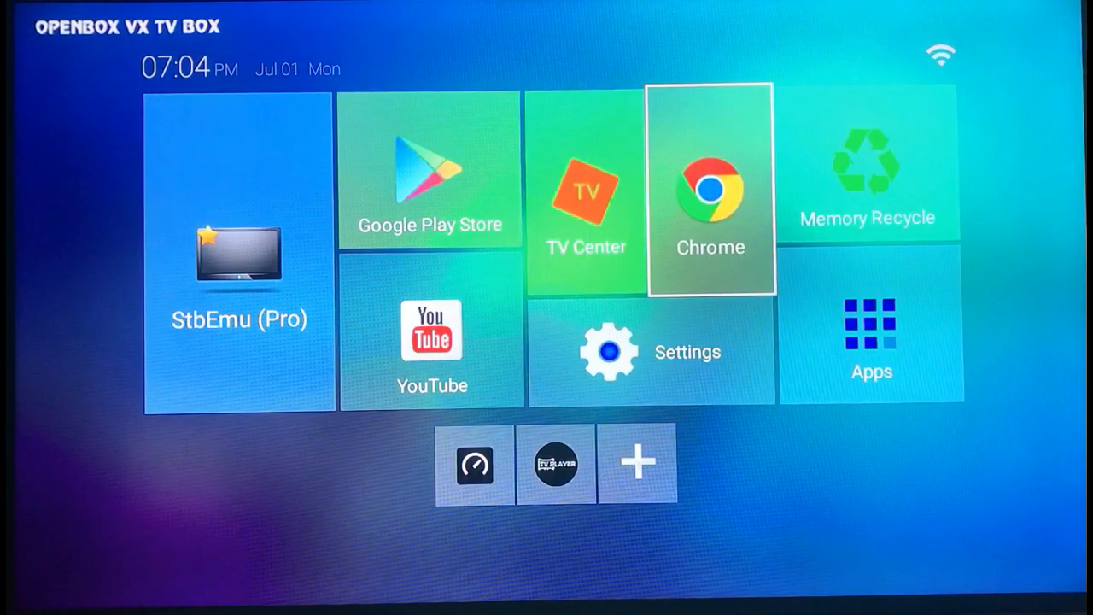
Launch Chrome, search Google for 'filelinked', and open the filelinked.com result.
left_click(711, 188)
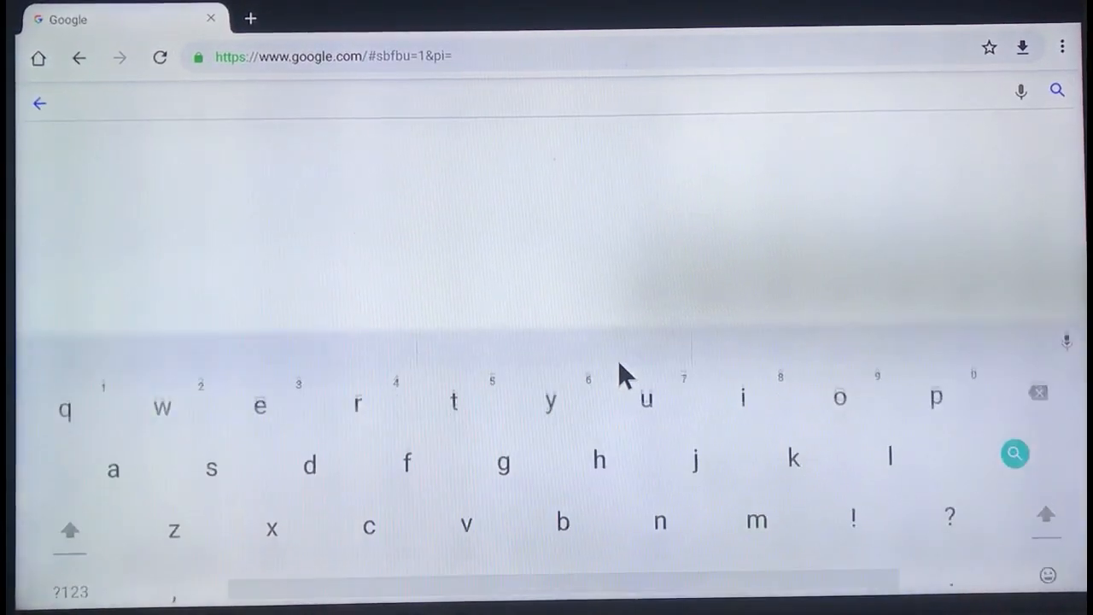
left_click(65, 406)
type("filelinked")
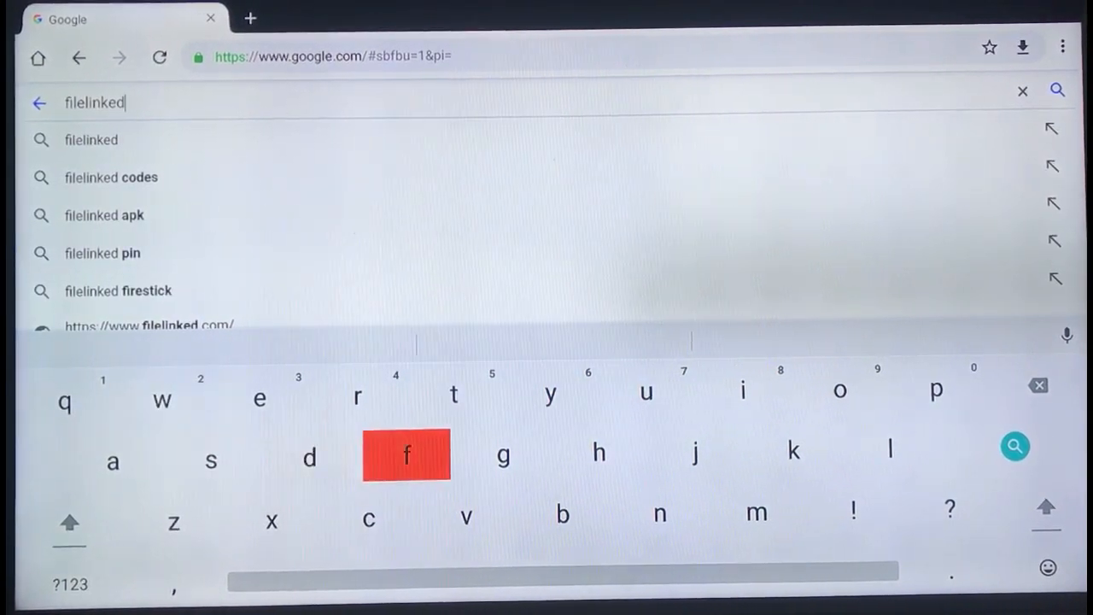
left_click(1014, 446)
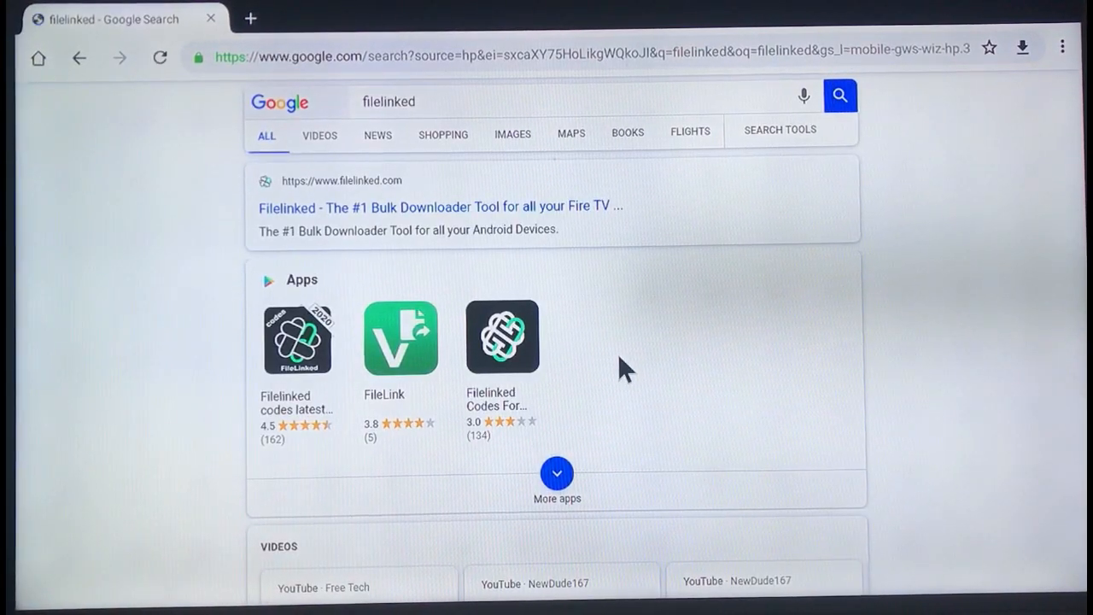
mouse_move(593, 209)
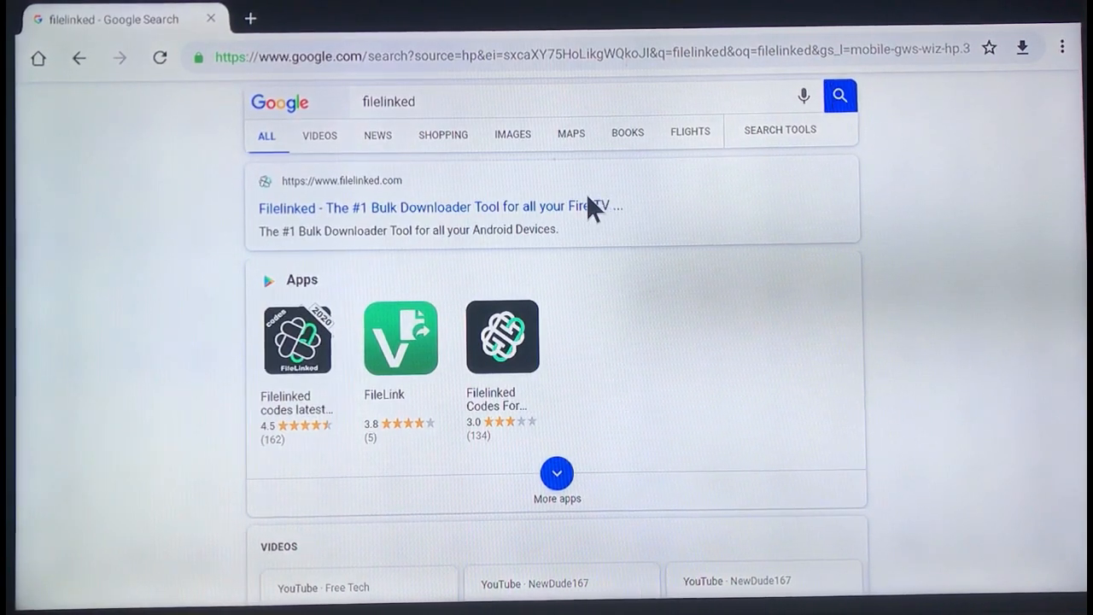
left_click(425, 207)
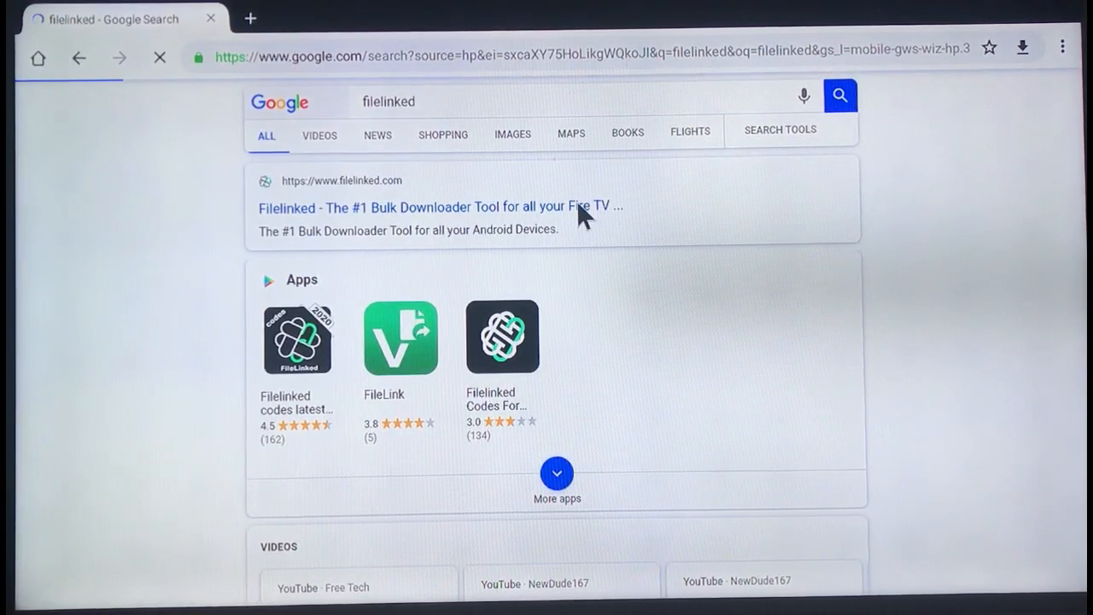
Download the FileLinked Android app from the filelinked.com homepage and confirm it.
left_click(436, 207)
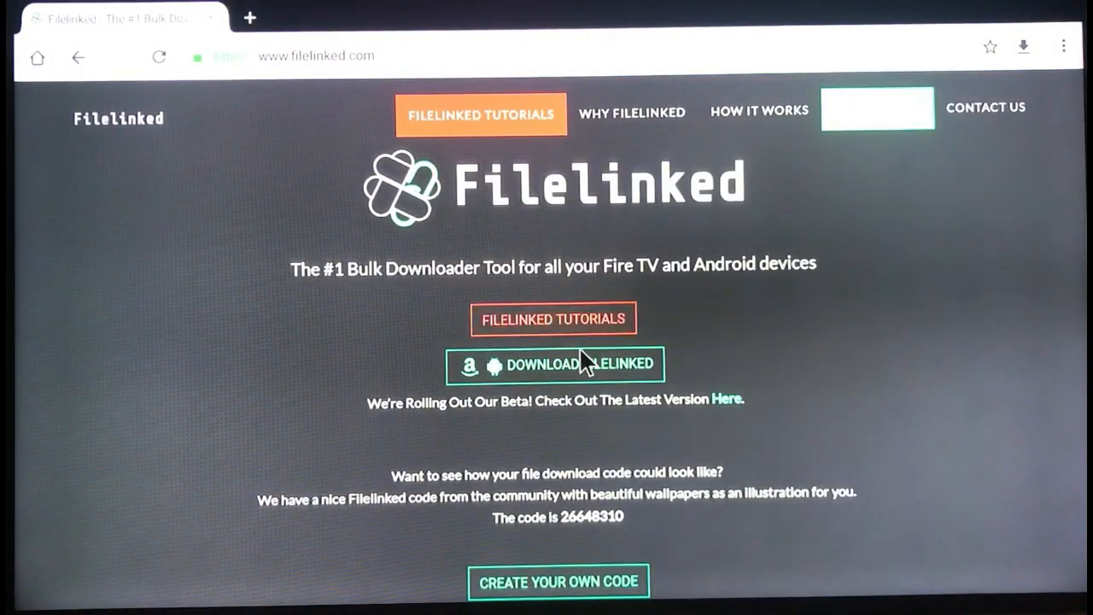
left_click(554, 365)
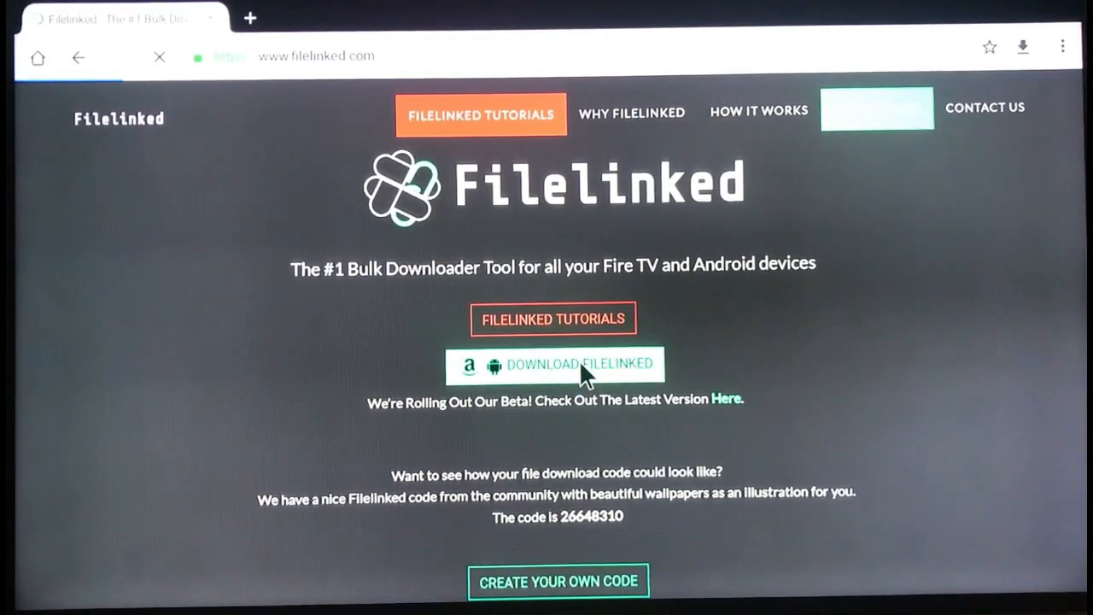
left_click(555, 365)
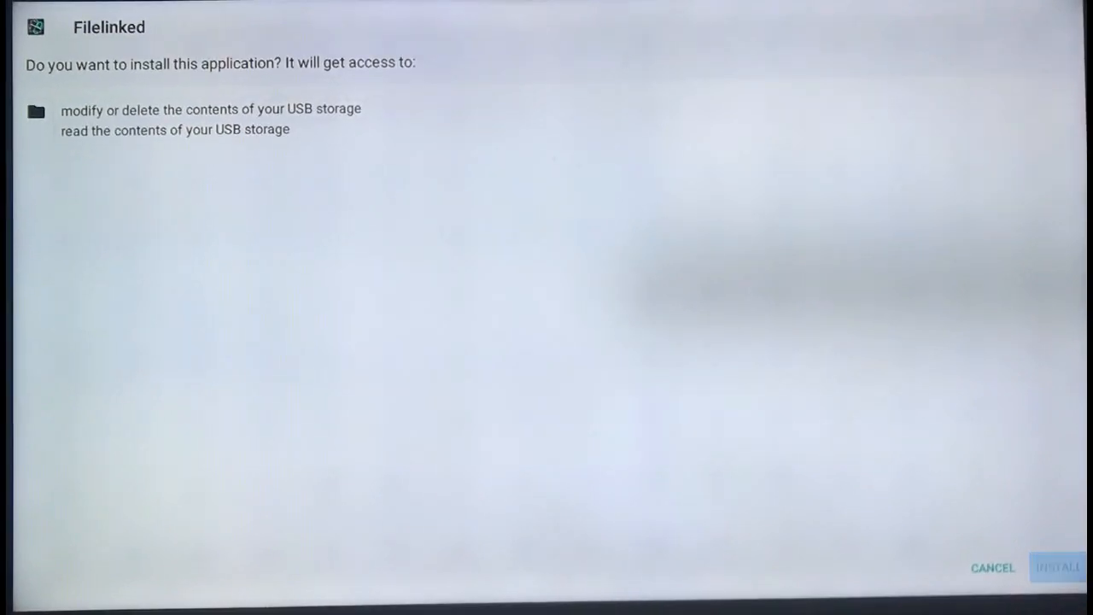
Approve the Filelinked installation and dismiss the installer when finished.
left_click(1057, 567)
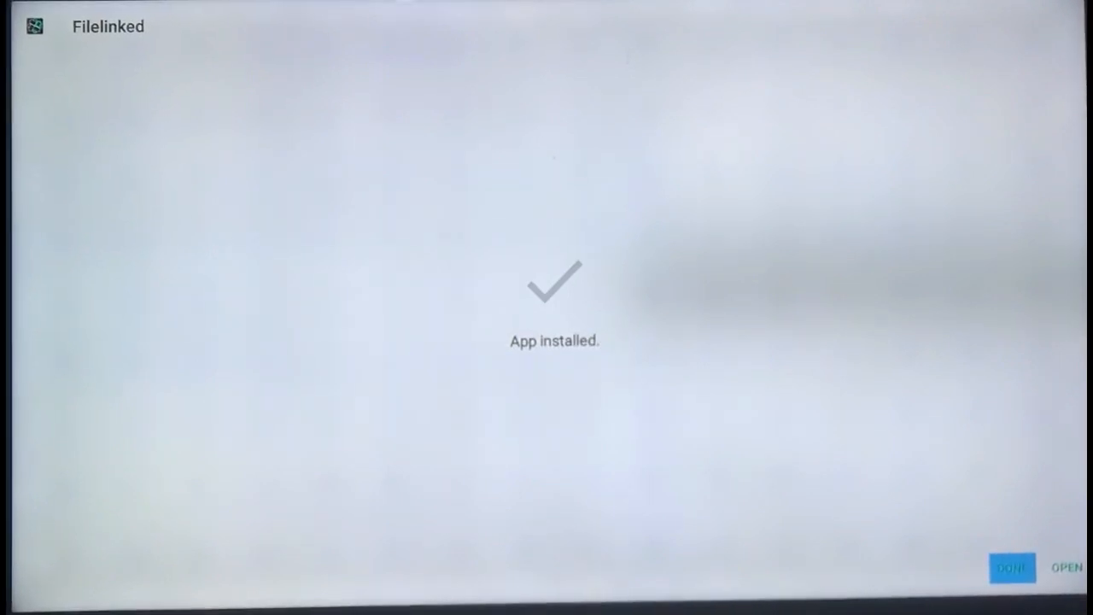
left_click(1012, 568)
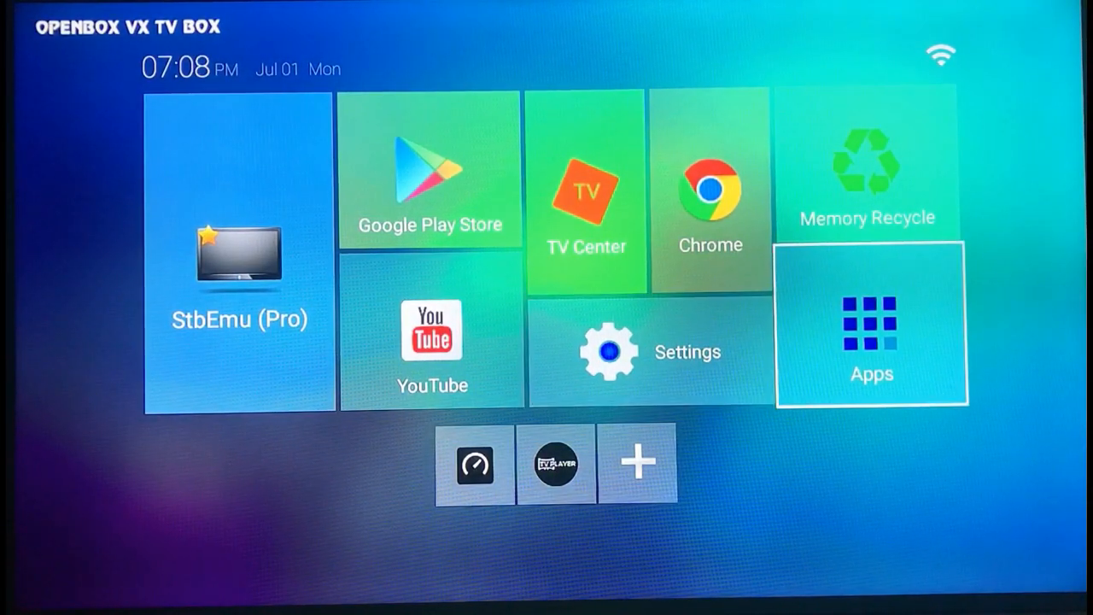
Add Filelinked as a shortcut tile via Add Applications and launch it.
left_click(871, 333)
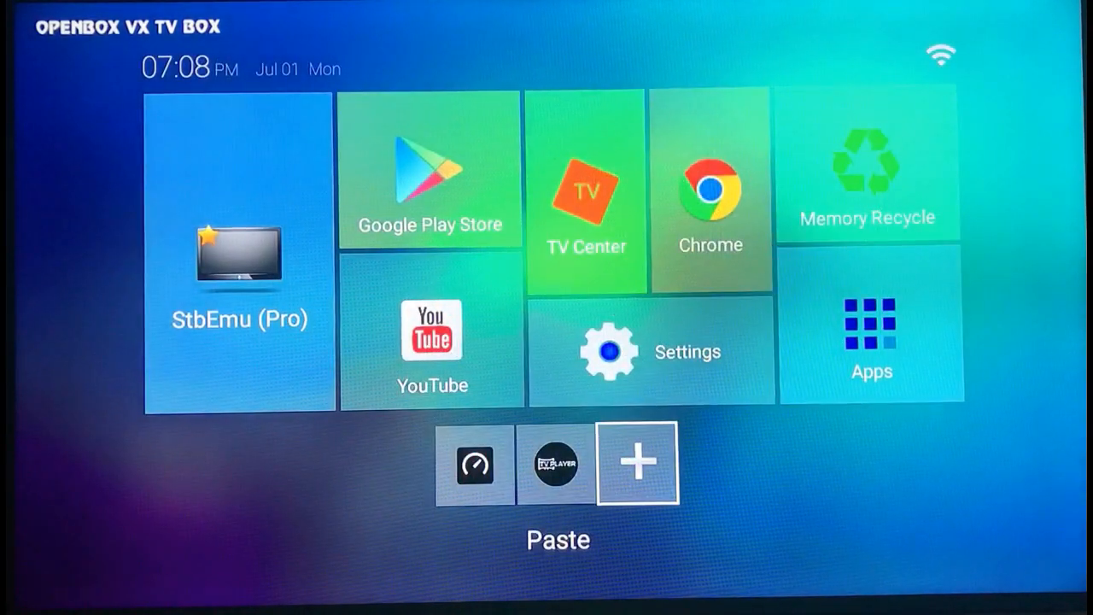
left_click(637, 463)
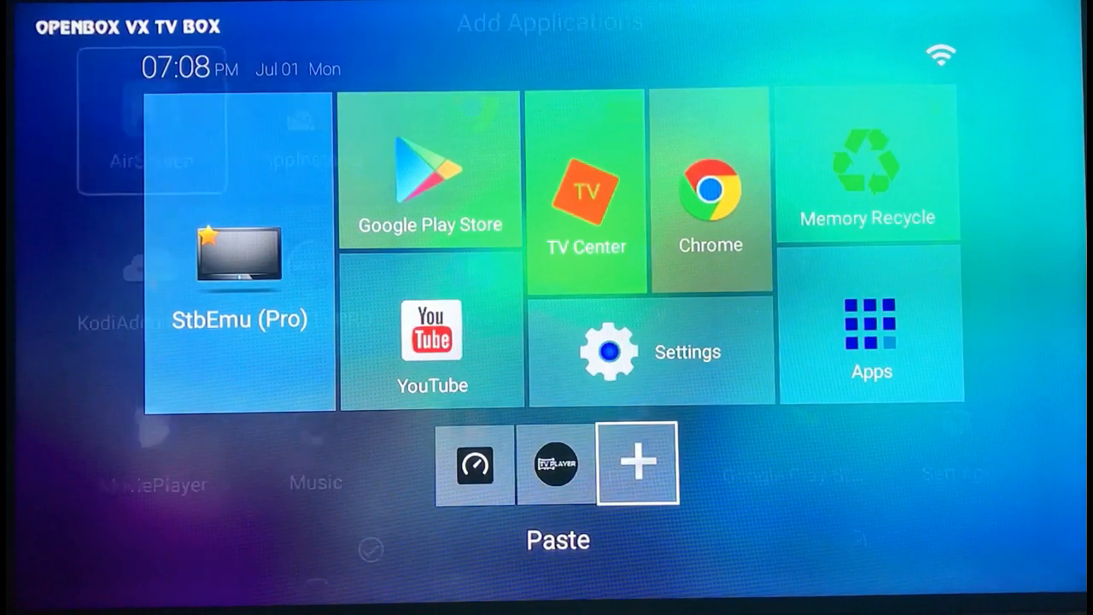
left_click(637, 463)
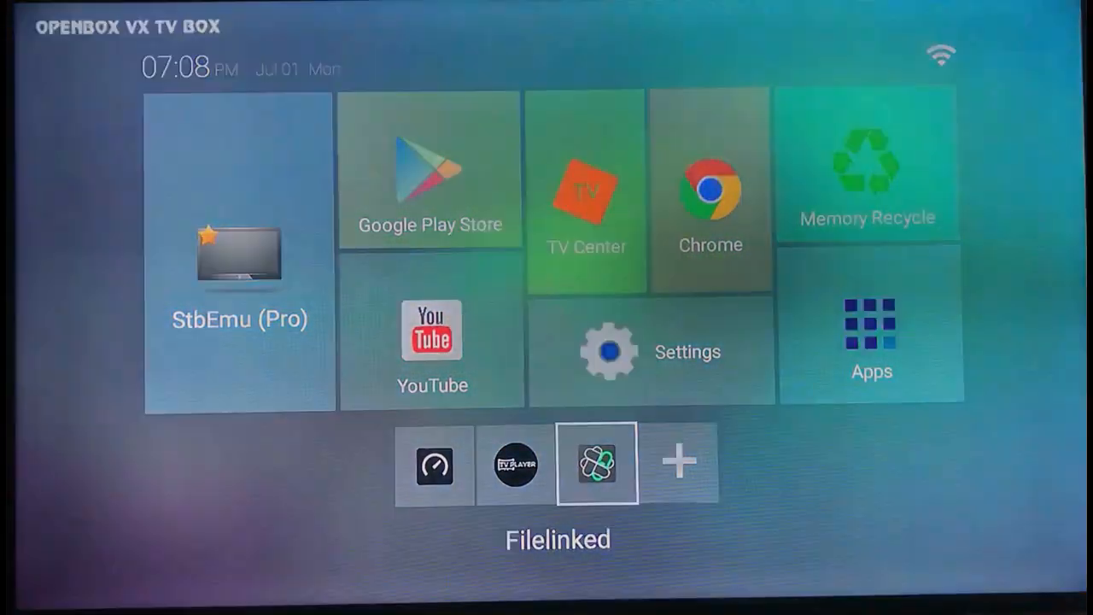
left_click(597, 464)
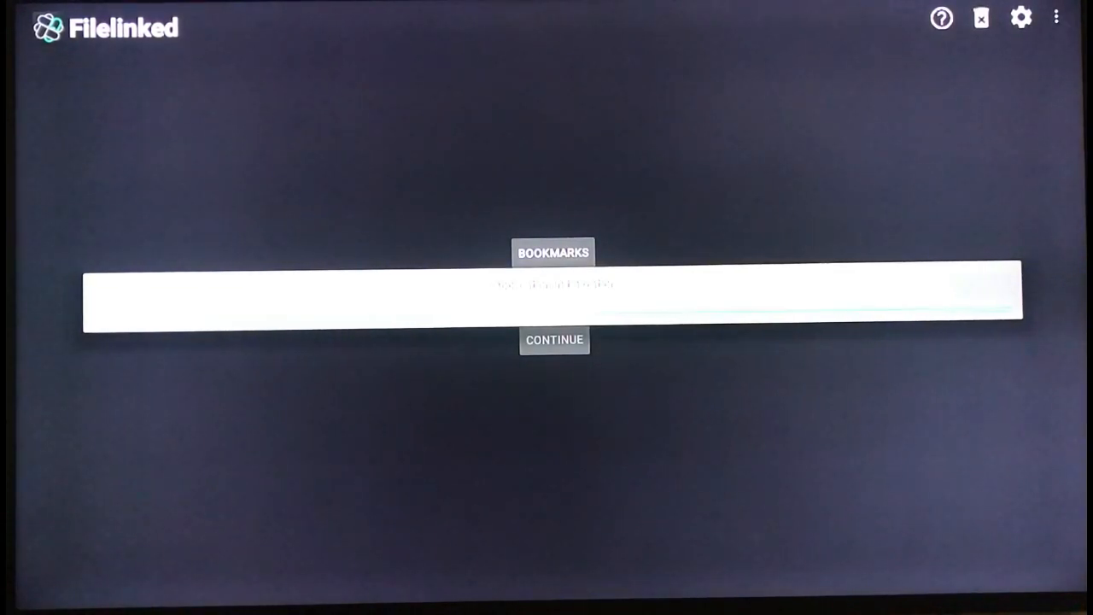
Activate FileLinked's code field so the number pad appears for entering a code.
left_click(553, 285)
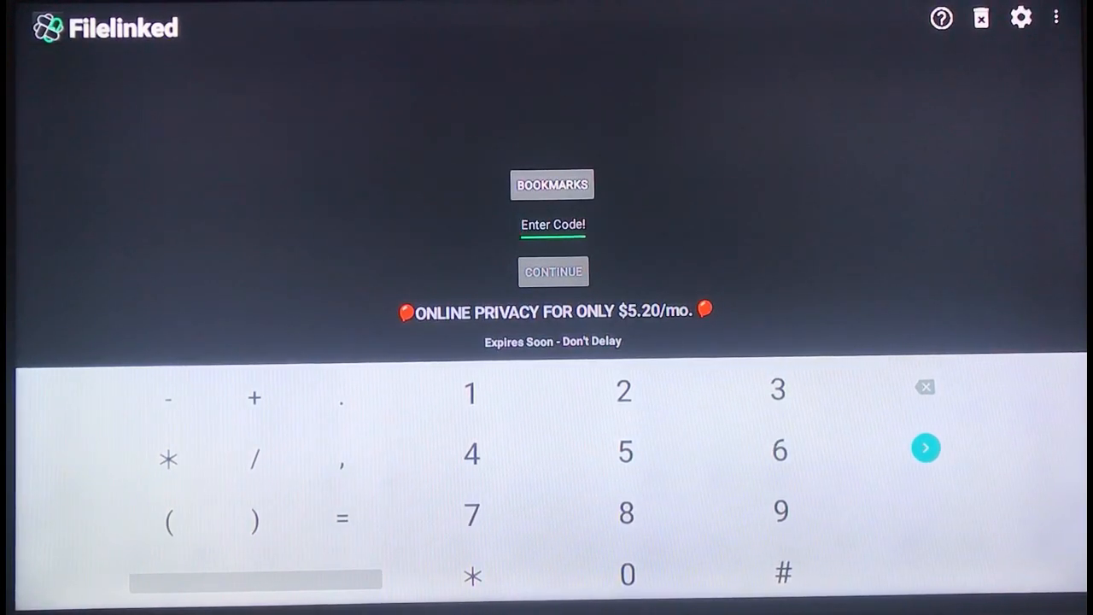
left_click(778, 449)
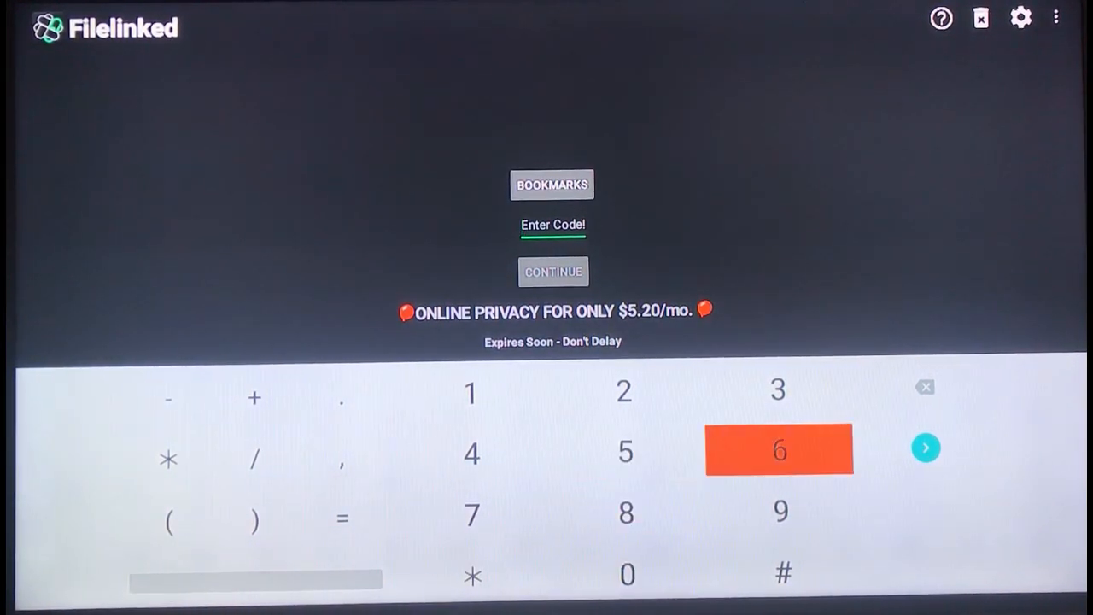